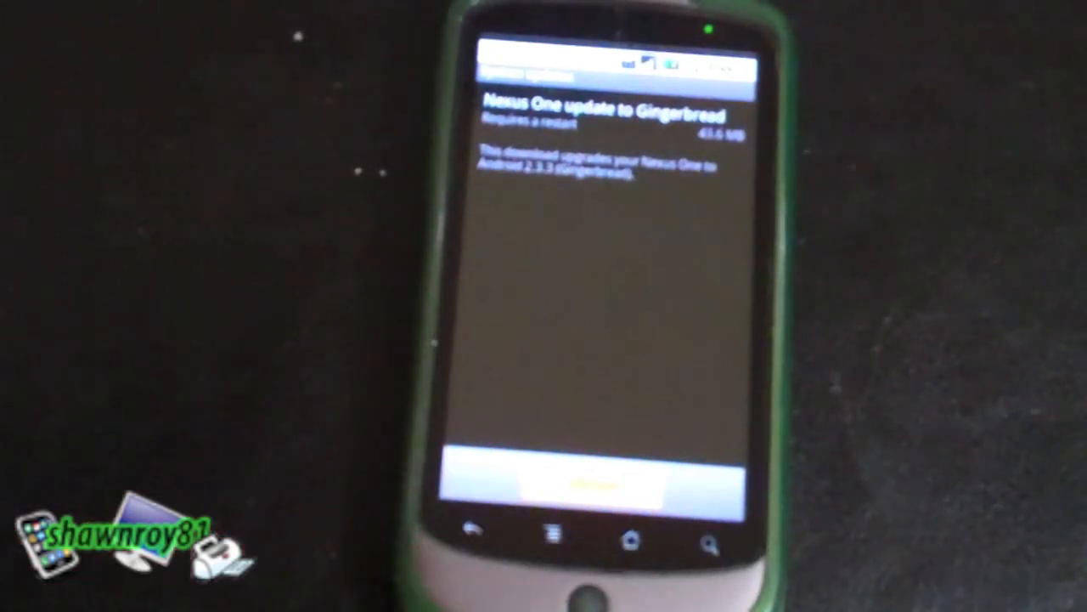
Restart and install the Gingerbread system update on the Nexus One
left_click(595, 489)
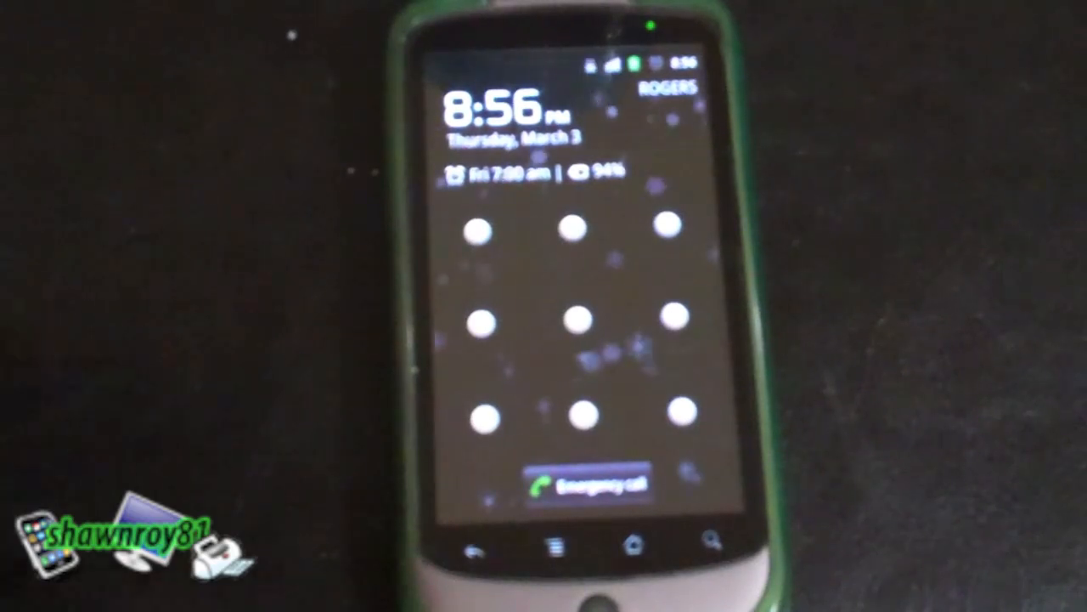
Unlock the restarted Nexus One by drawing the lock pattern
left_click_drag(480, 225, 480, 318)
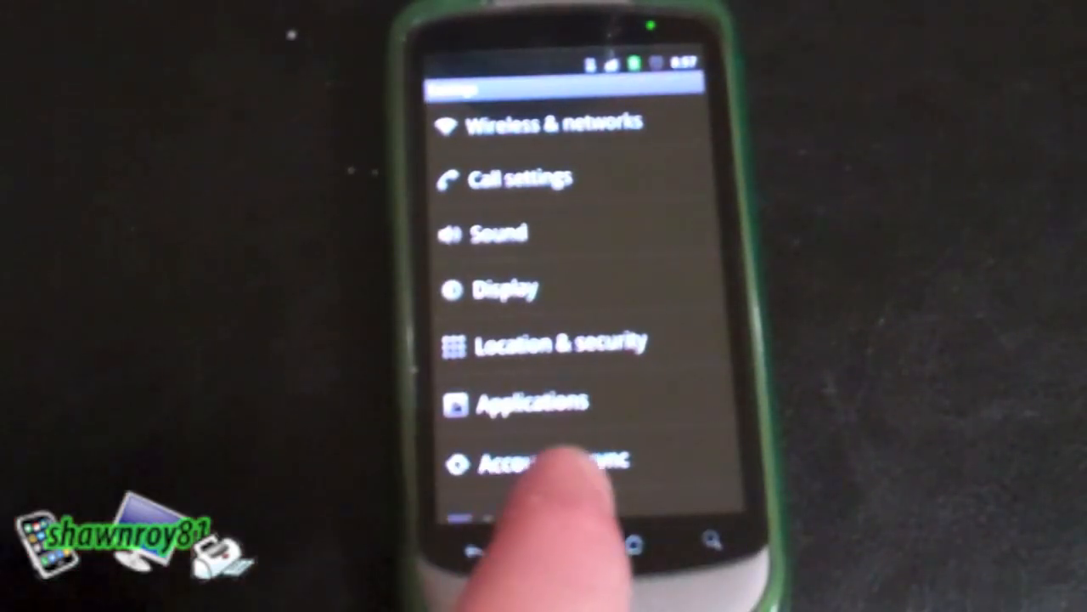
Scroll Settings down to About phone to confirm Android version 2.3.3
scroll("down", 3)
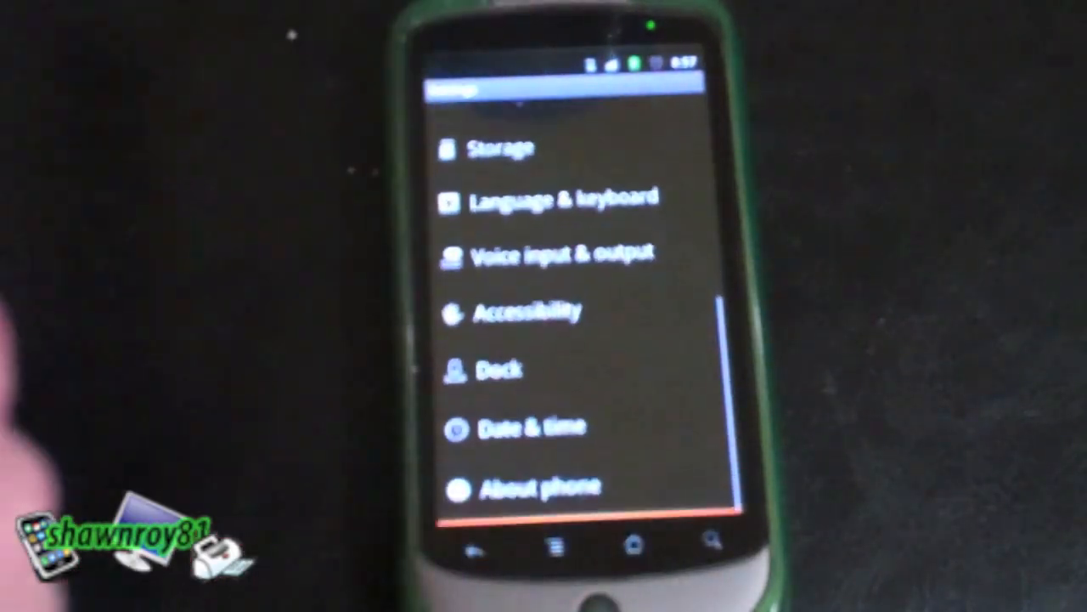
left_click(535, 484)
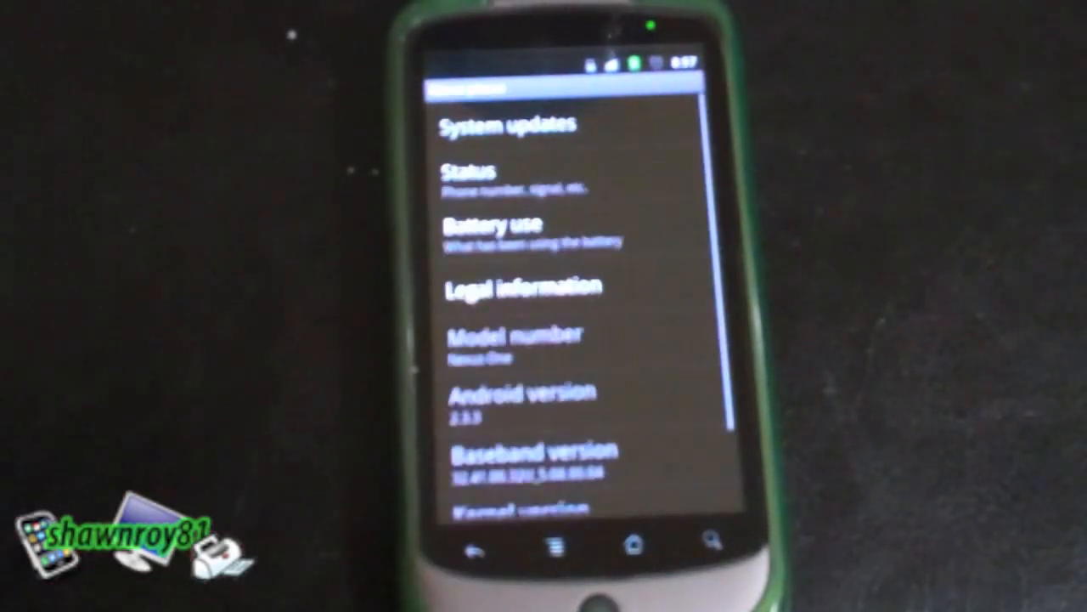